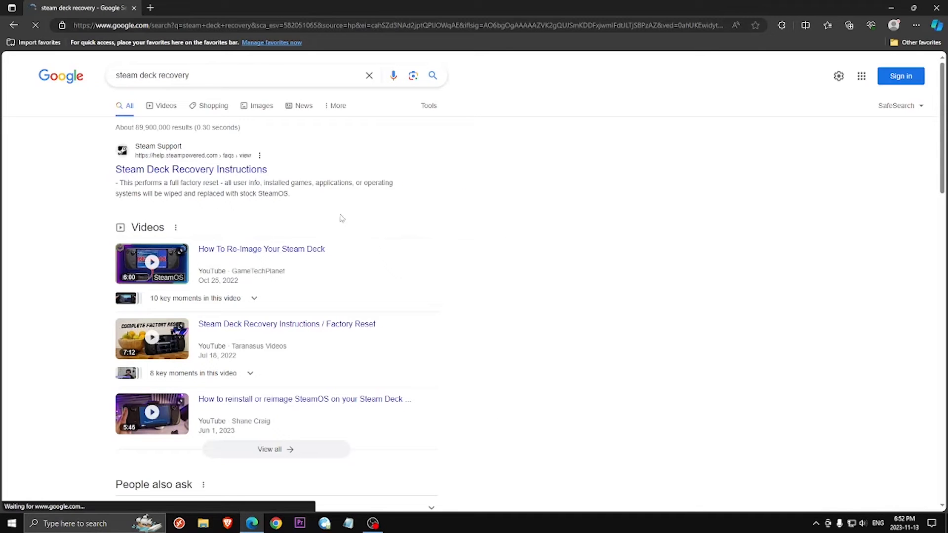
Step: Download the SteamOS Deck recovery image from the Steam Deck Recovery Instructions page
{"action": "left_click", "coordinate": [192, 168]}
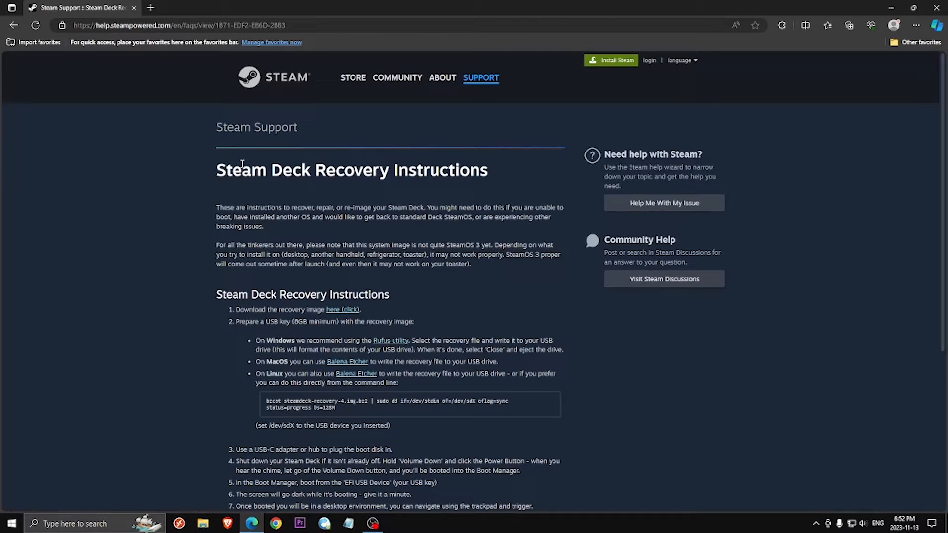
{"action": "mouse_move", "coordinate": [342, 309]}
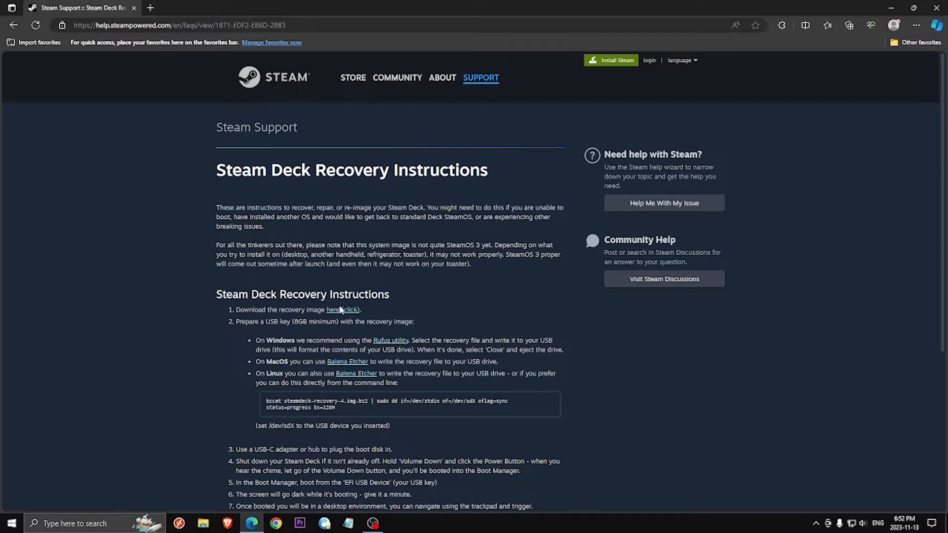
{"action": "left_click", "coordinate": [341, 309]}
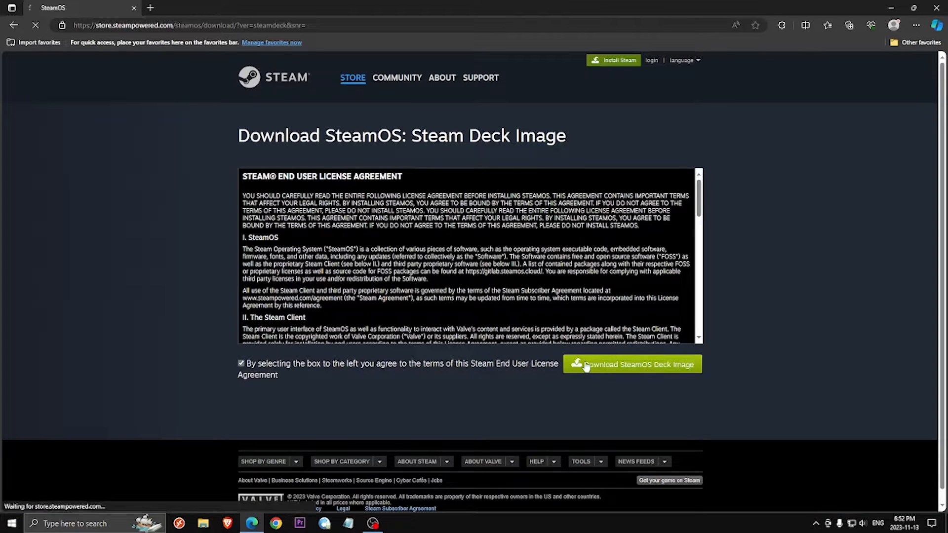
{"action": "left_click", "coordinate": [633, 365]}
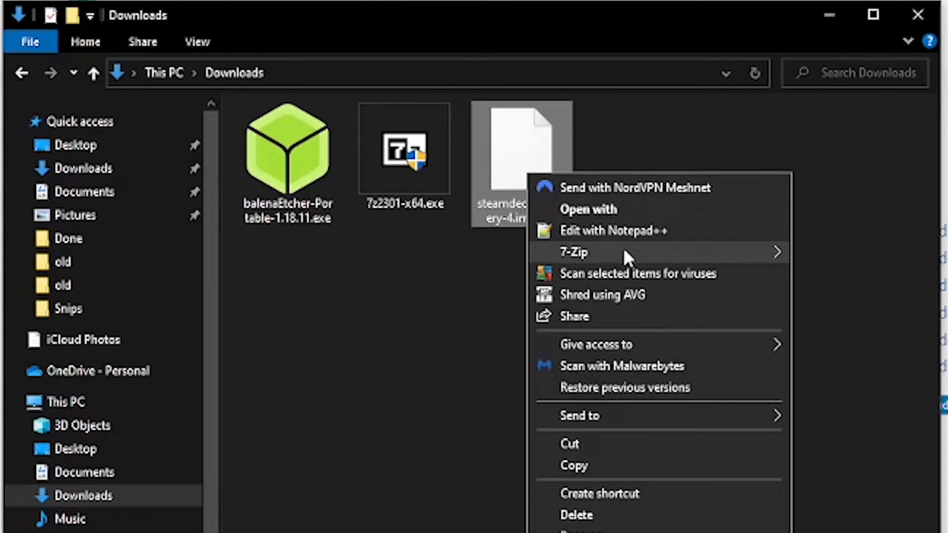
Step: Extract the downloaded .bz2 recovery archive with 7-Zip
{"action": "left_click", "coordinate": [574, 253]}
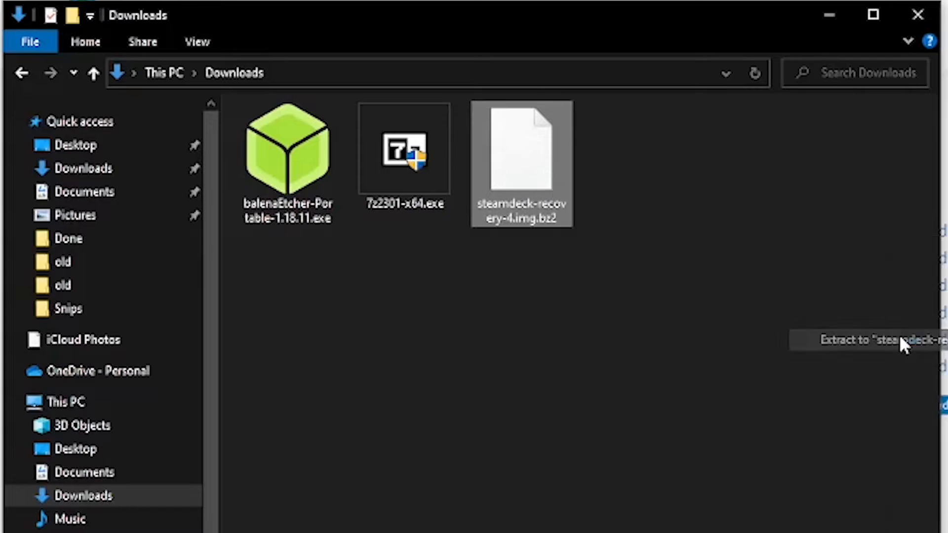
{"action": "left_click", "coordinate": [884, 342]}
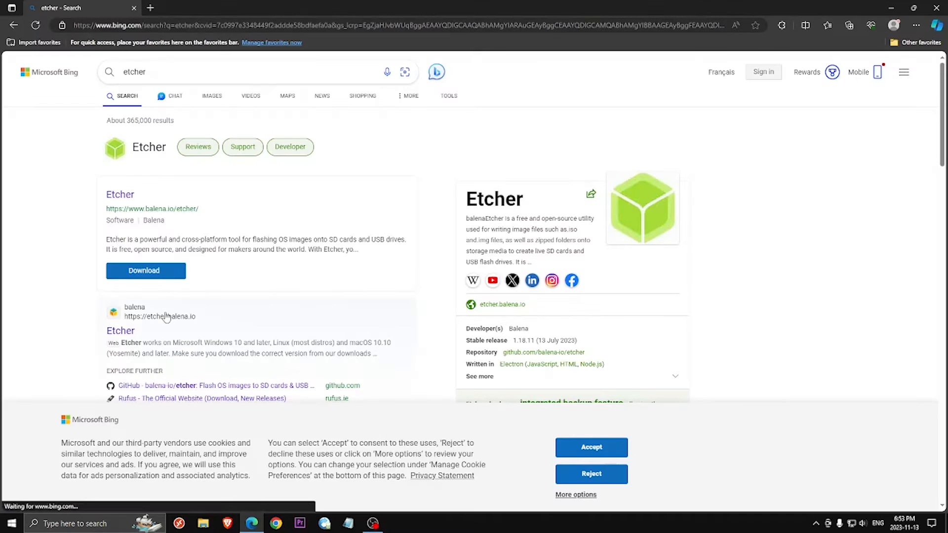
Step: Get balenaEtcher from the balena.io result of the Bing 'etcher' search
{"action": "left_click", "coordinate": [146, 271]}
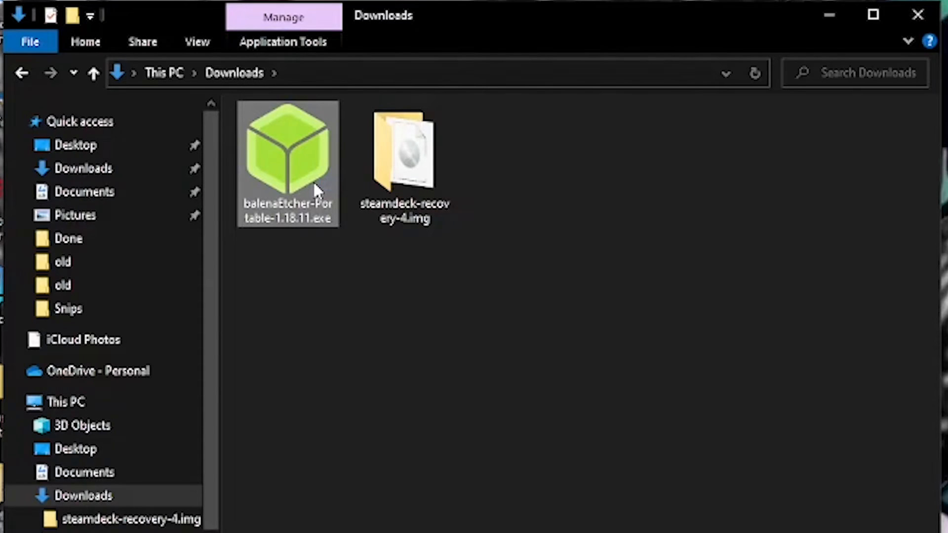
Step: Flash steamdeck-recovery-4.img onto the 63.5 GB USB drive with balenaEtcher
{"action": "double_click", "coordinate": [289, 163]}
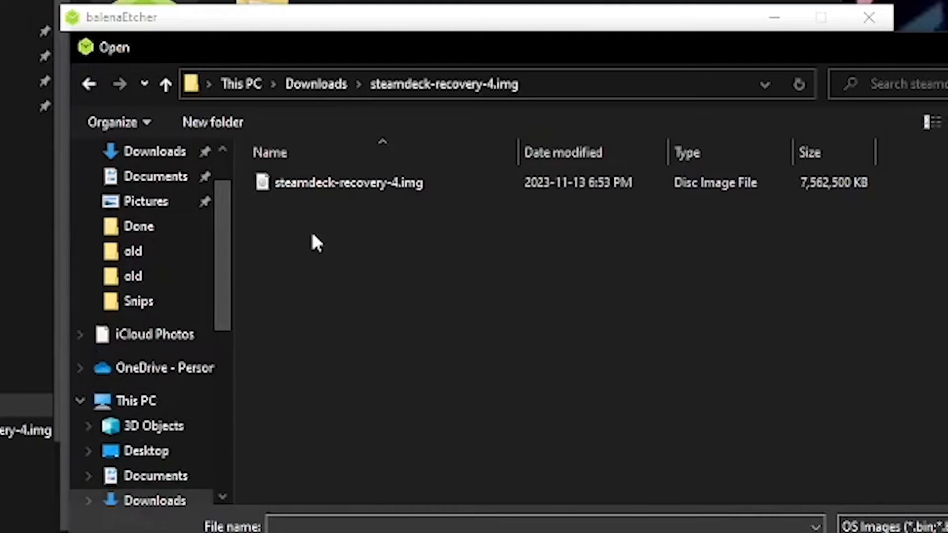
{"action": "double_click", "coordinate": [348, 183]}
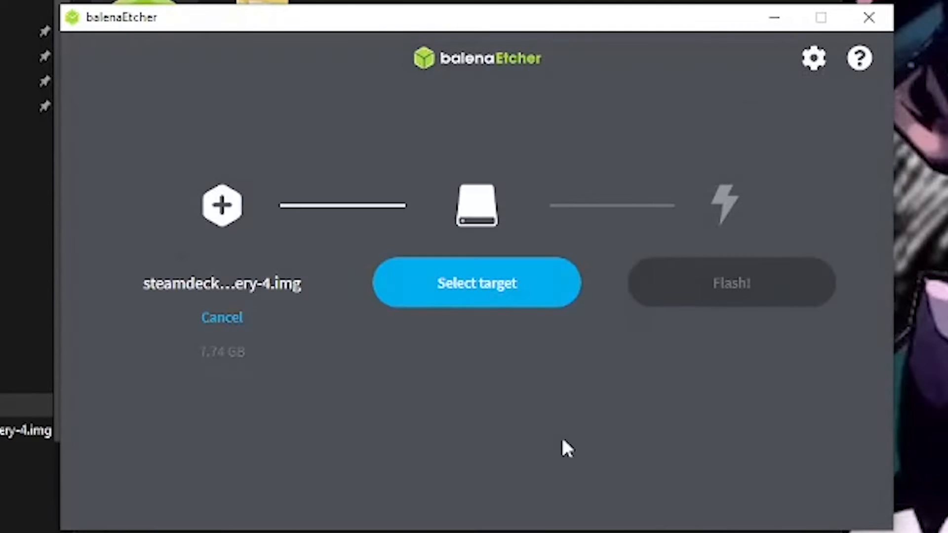
{"action": "left_click", "coordinate": [478, 283]}
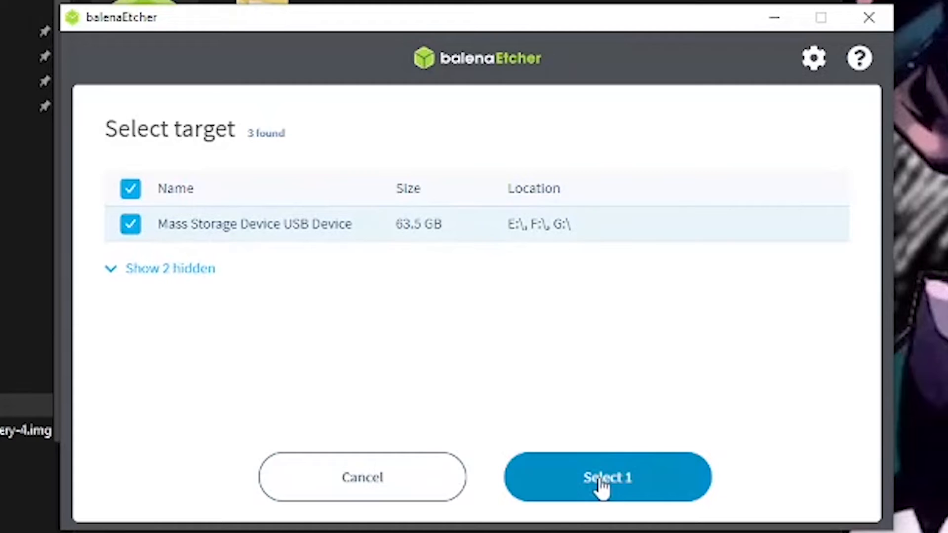
{"action": "left_click", "coordinate": [608, 478]}
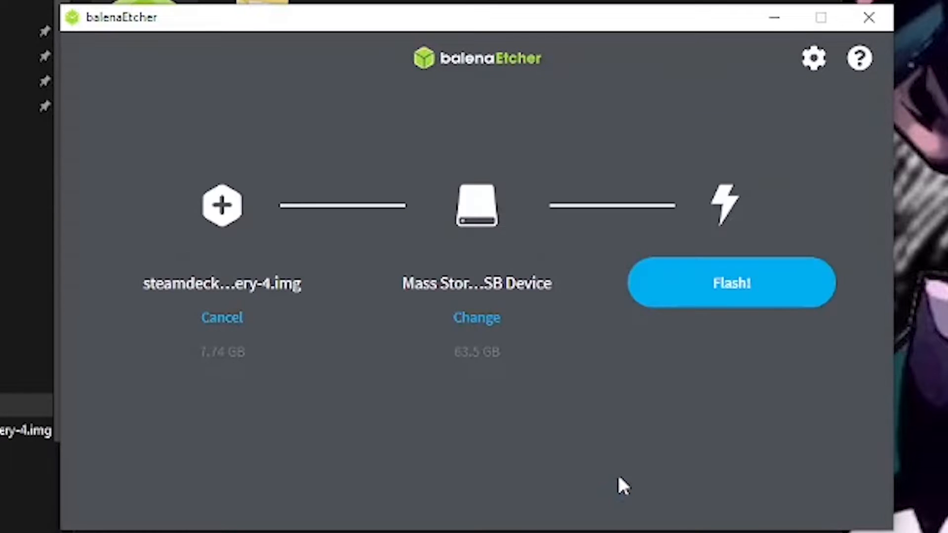
{"action": "mouse_move", "coordinate": [704, 296]}
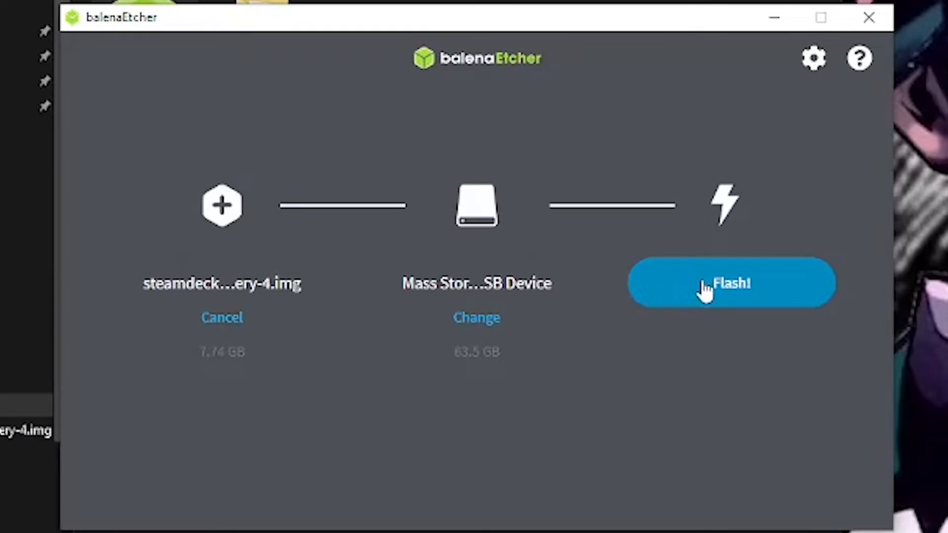
{"action": "left_click", "coordinate": [728, 282]}
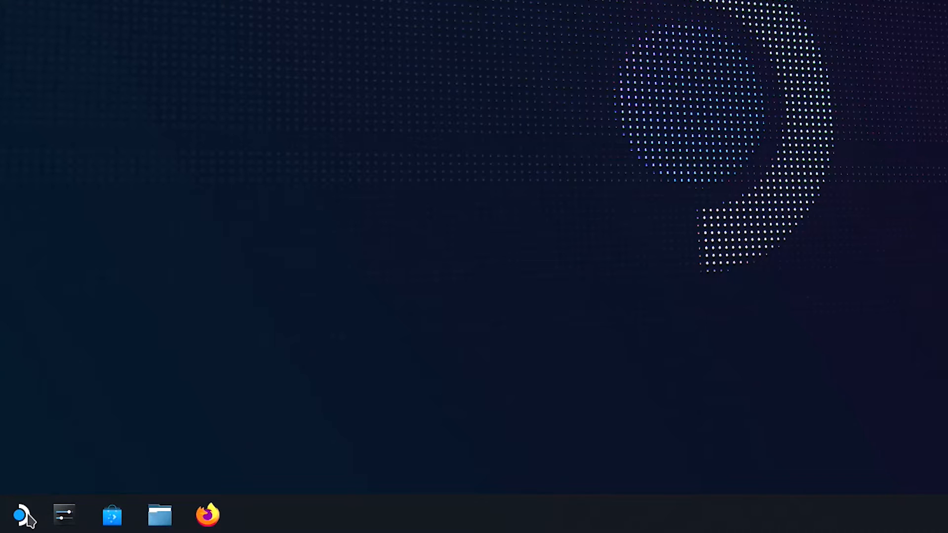
Step: Launch KDE Partition Manager from the application launcher by searching 'kde'
{"action": "left_click", "coordinate": [18, 517]}
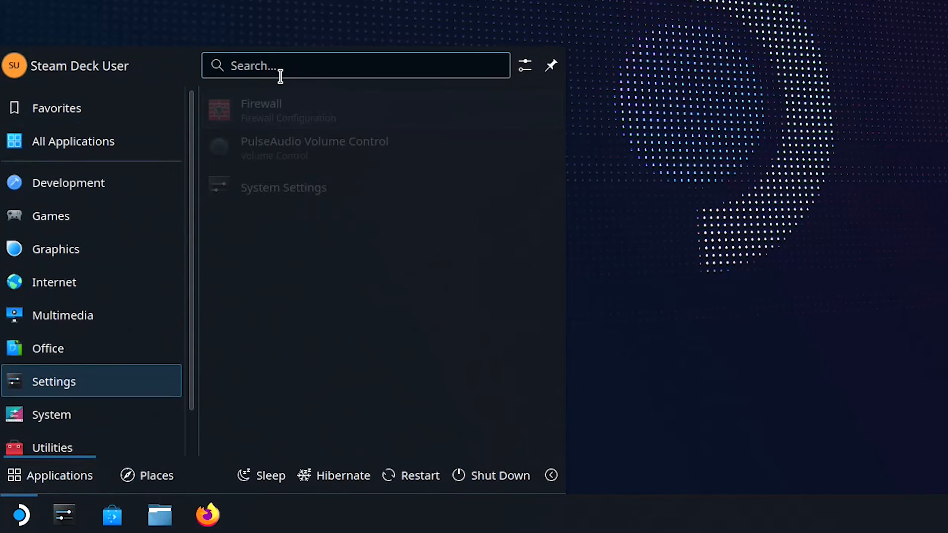
{"action": "type", "text": "k"}
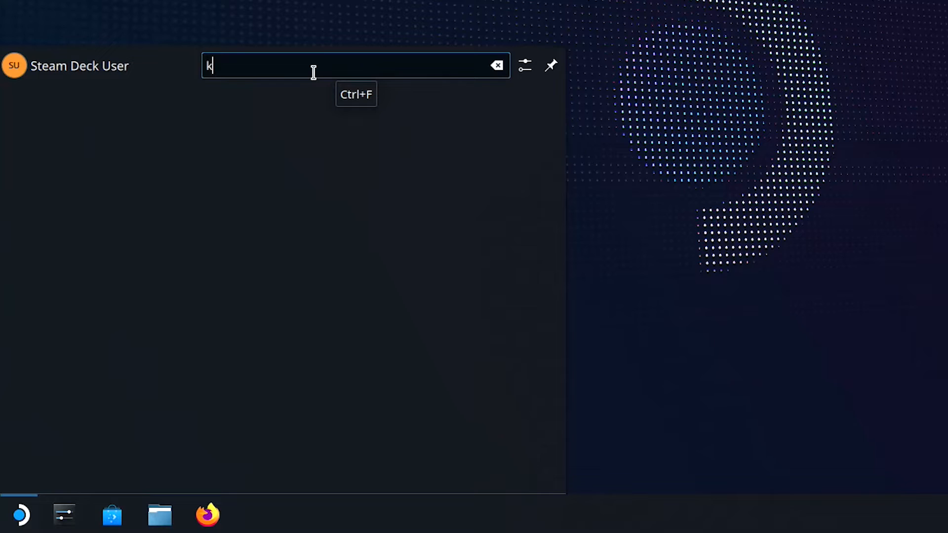
{"action": "type", "text": "de"}
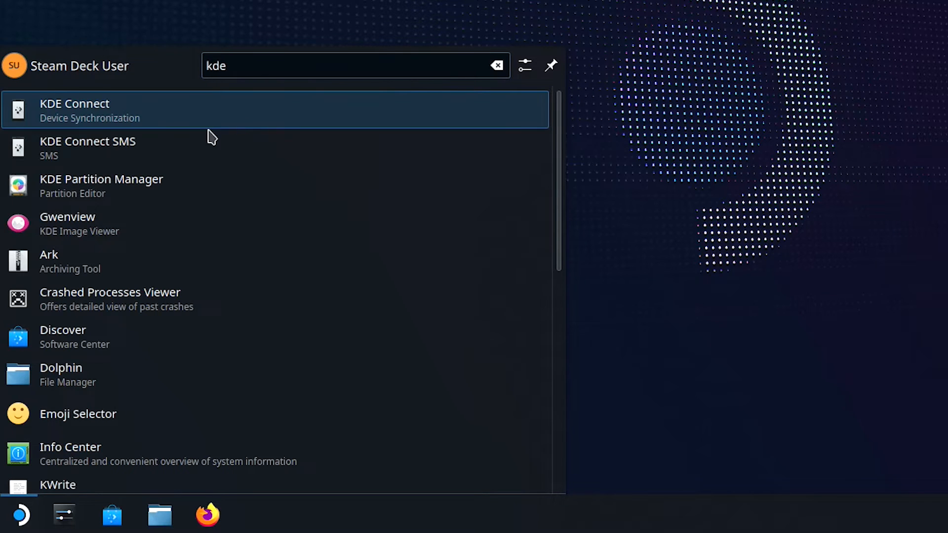
{"action": "left_click", "coordinate": [100, 178]}
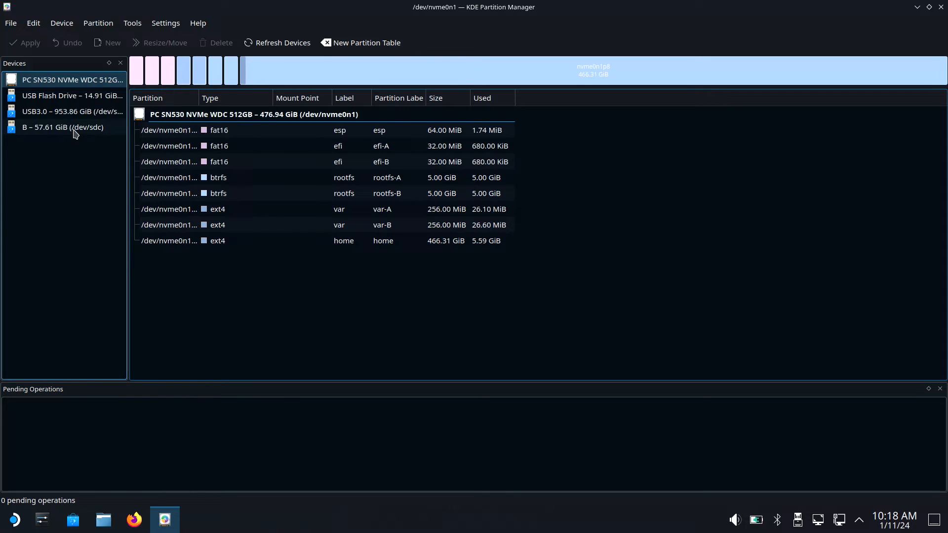
Step: Choose a backup image save location on the external drive for the 57.61 GiB drive's home partition
{"action": "left_click", "coordinate": [63, 127]}
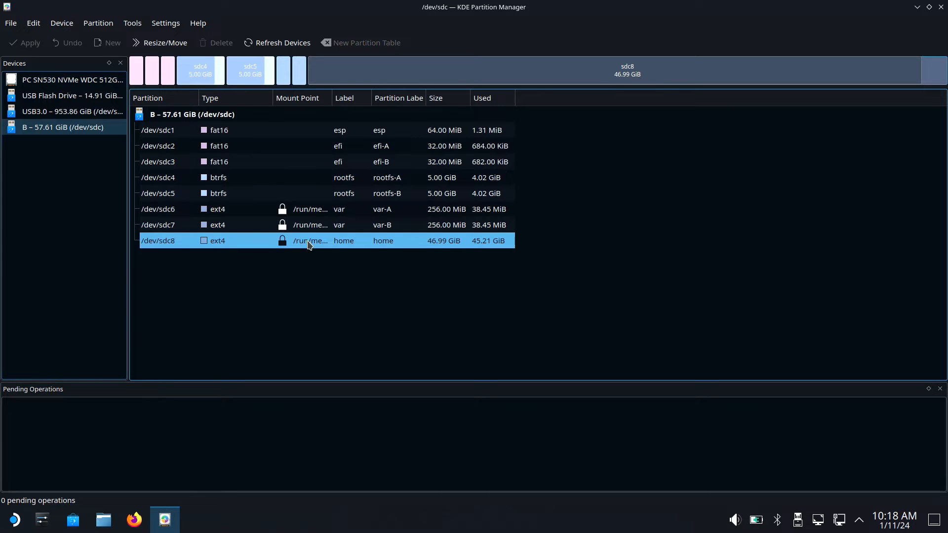
{"action": "right_click", "coordinate": [310, 240]}
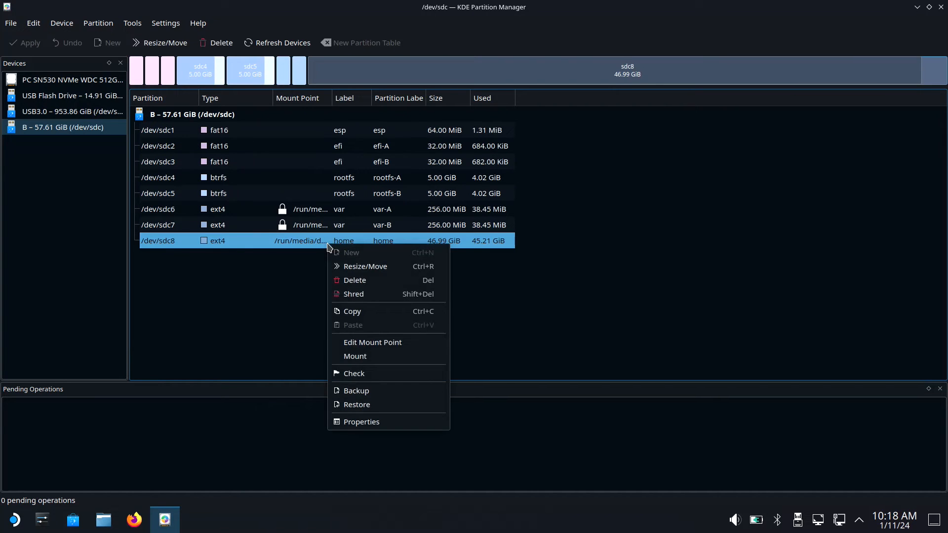
{"action": "mouse_move", "coordinate": [366, 394]}
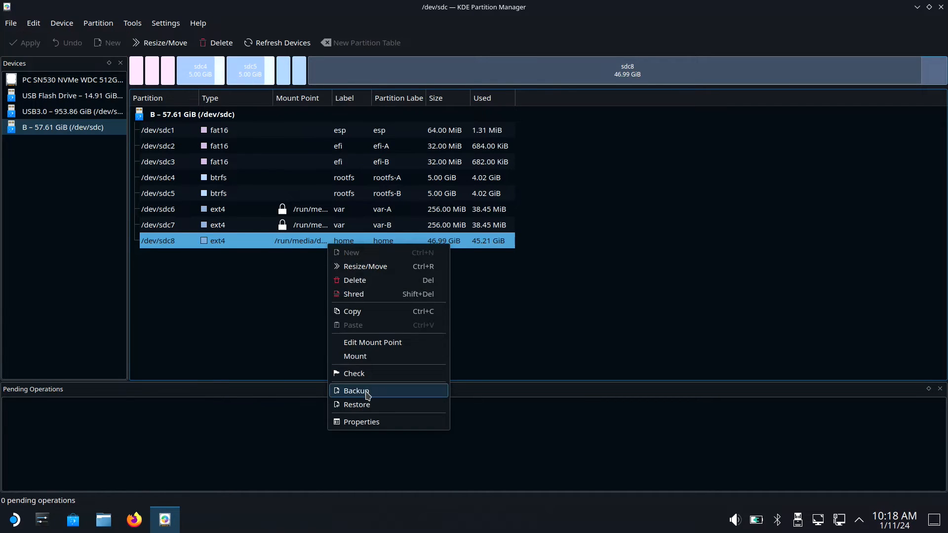
{"action": "left_click", "coordinate": [356, 391]}
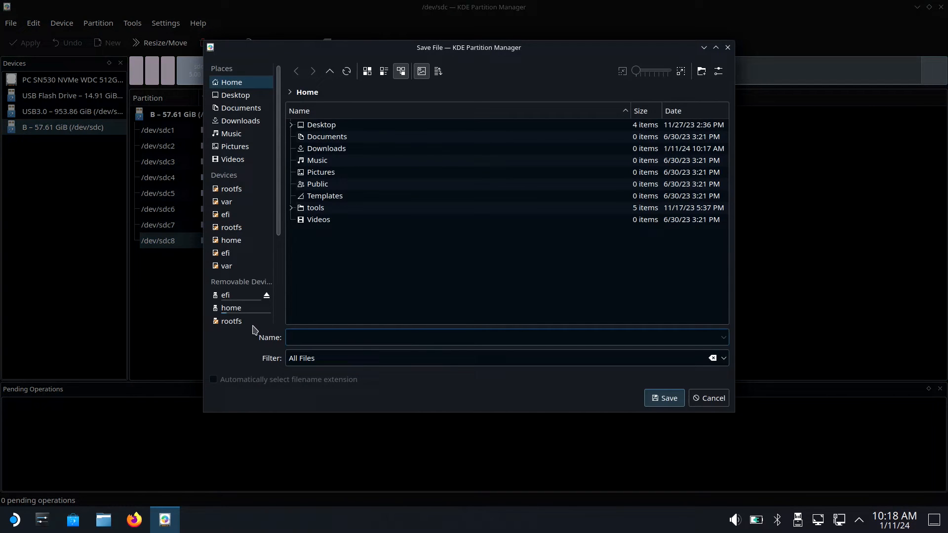
{"action": "scroll", "scroll_direction": "down", "scroll_amount": 3}
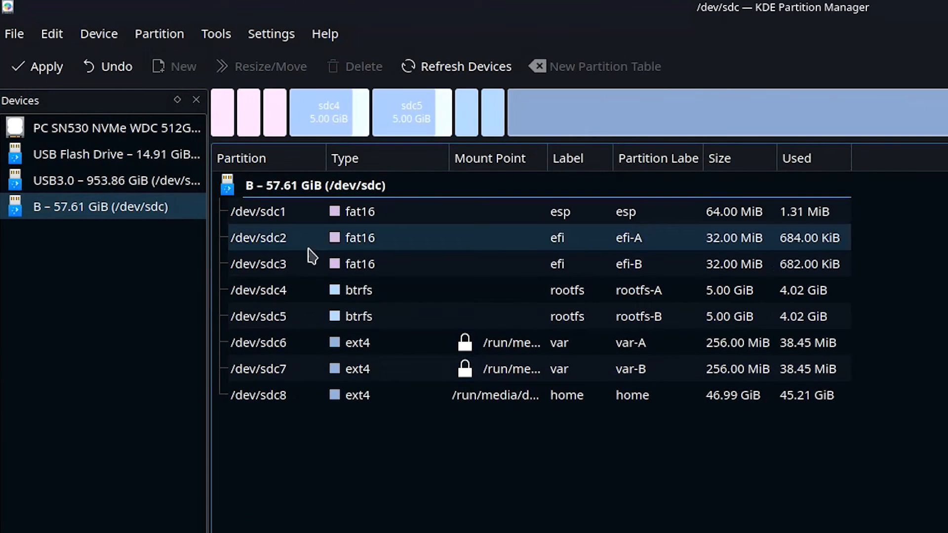
{"action": "mouse_move", "coordinate": [62, 79]}
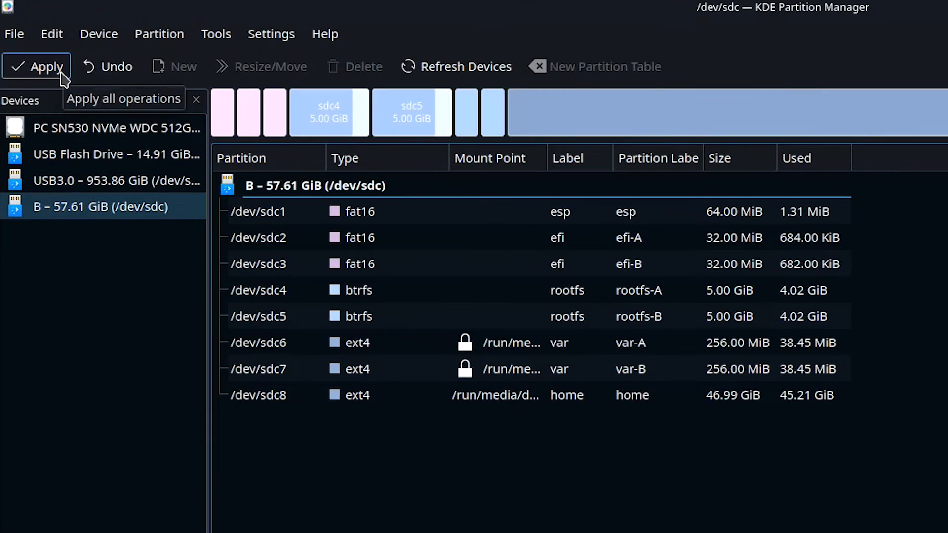
Step: Apply the pending backup of /dev/sdc8 and dismiss the completion report
{"action": "left_click", "coordinate": [36, 66]}
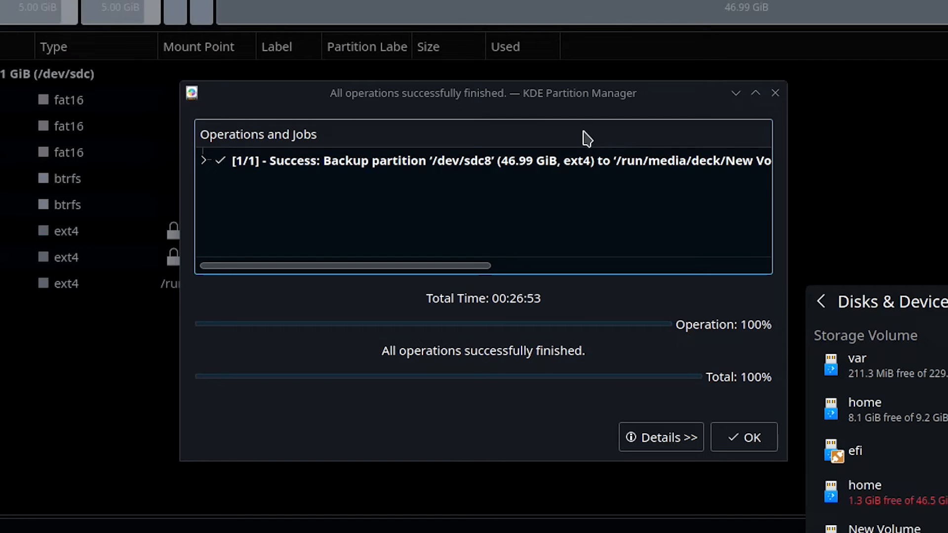
{"action": "left_click", "coordinate": [744, 437]}
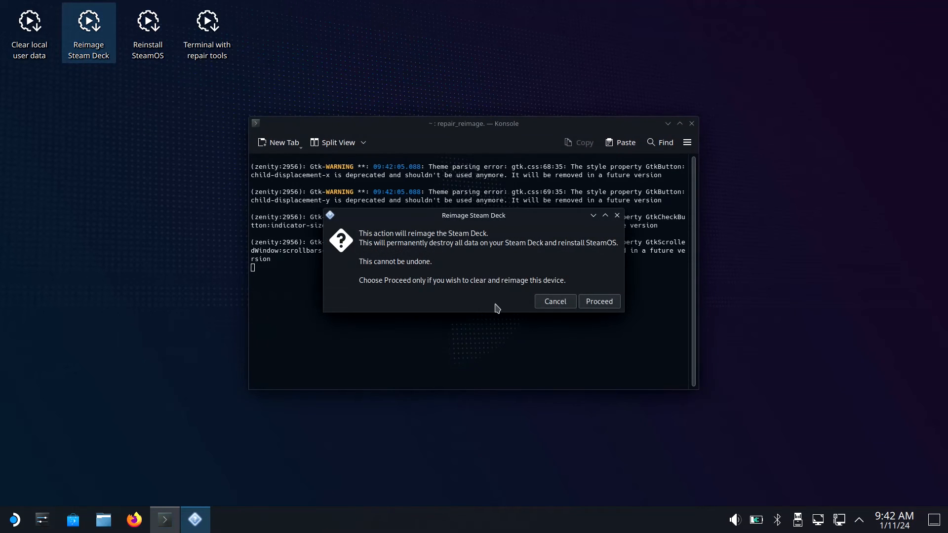
Step: Proceed with reimaging the Steam Deck and reboot once it completes
{"action": "left_click", "coordinate": [598, 301]}
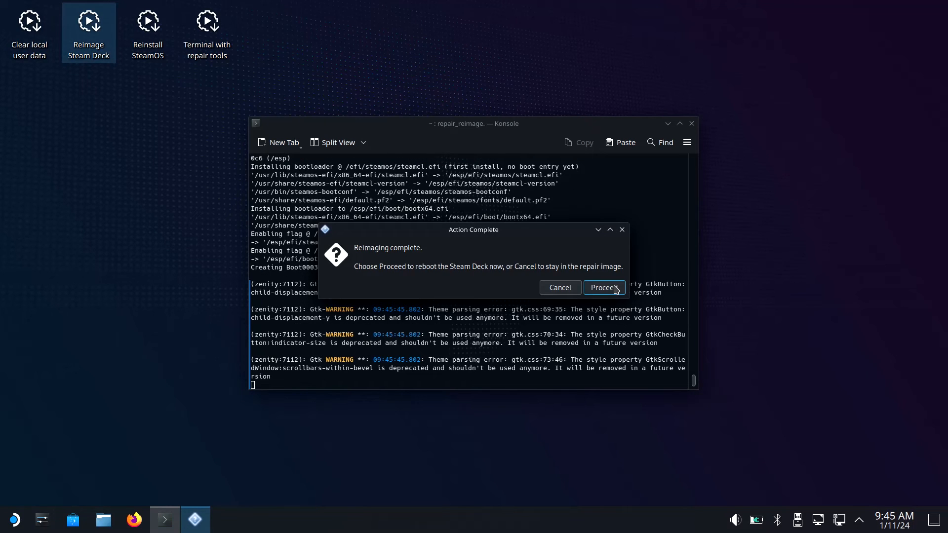
{"action": "left_click", "coordinate": [604, 287]}
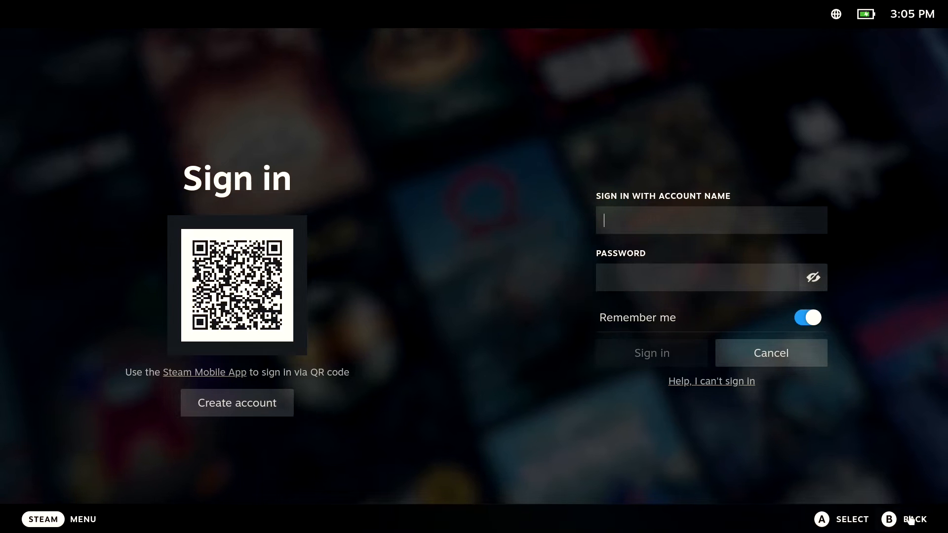
Step: Shut down from the sign-in screen, then search 'kde' on the desktop for KDE Partition Manager
{"action": "left_click", "coordinate": [44, 519]}
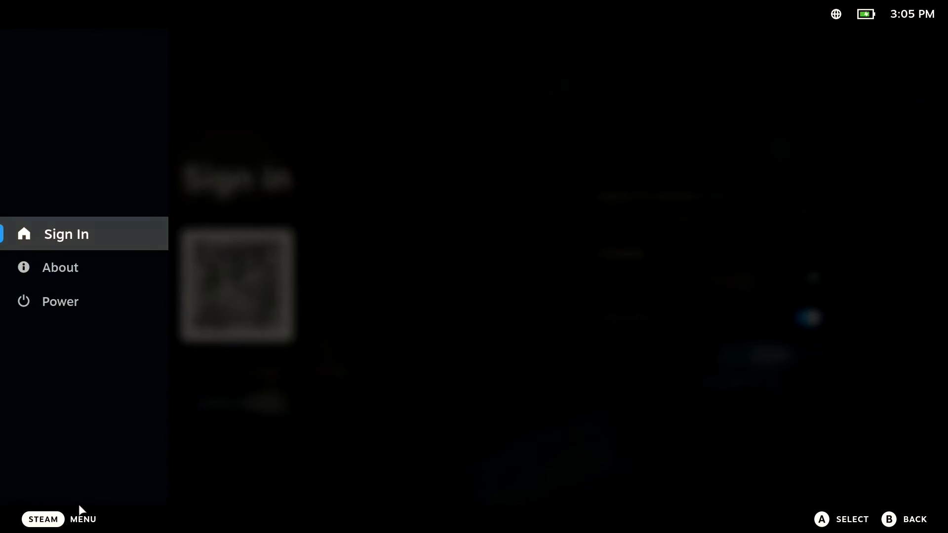
{"action": "left_click", "coordinate": [59, 302]}
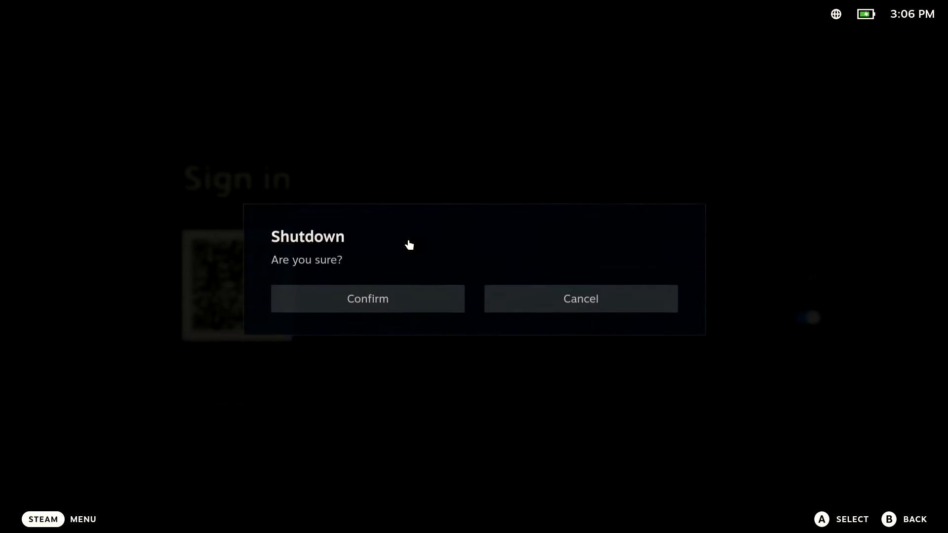
{"action": "left_click", "coordinate": [367, 298]}
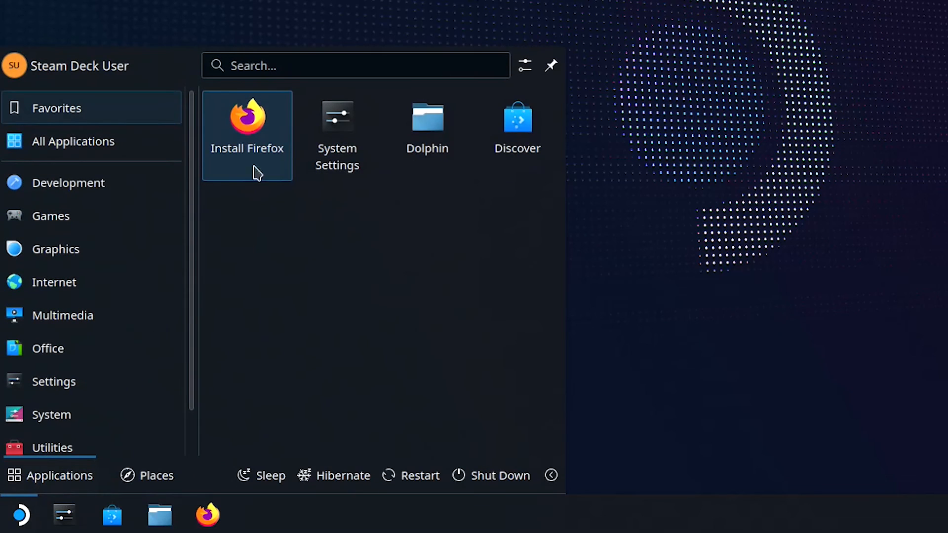
{"action": "type", "text": "kde"}
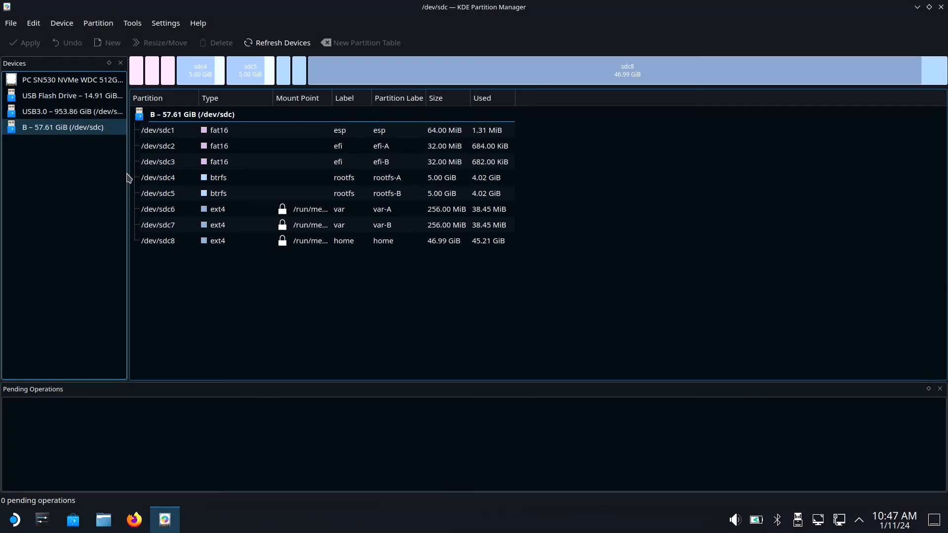
{"action": "mouse_move", "coordinate": [76, 85]}
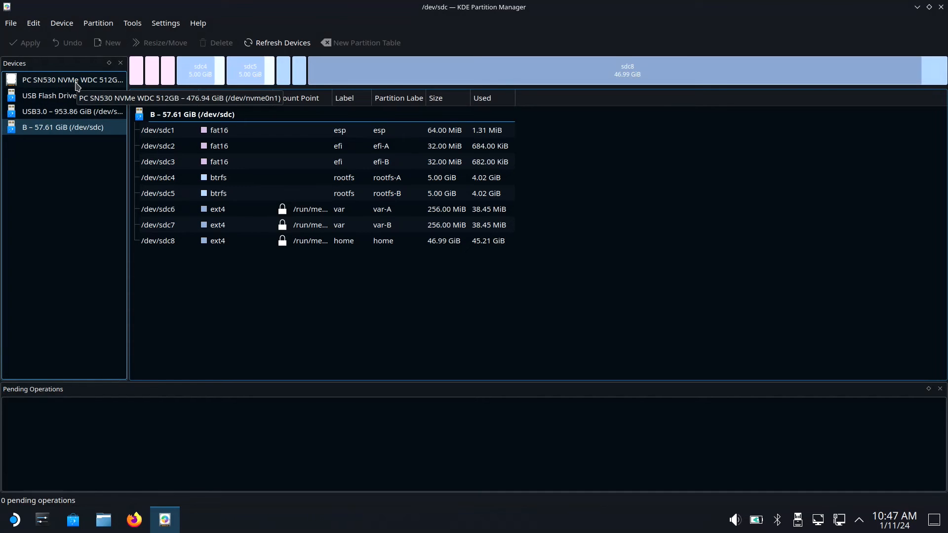
Step: Restore the Jax sd backup image onto the NVMe SSD's home partition, overwriting it
{"action": "left_click", "coordinate": [64, 79]}
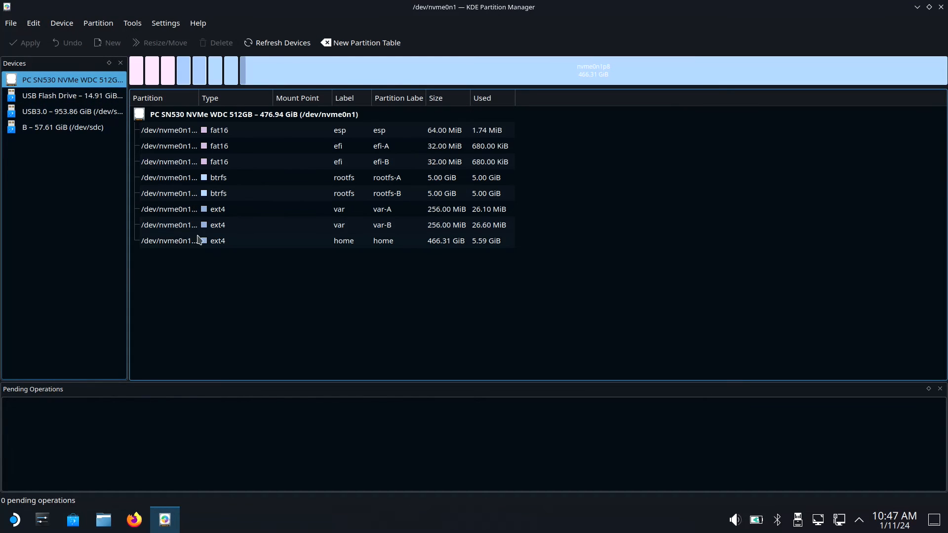
{"action": "right_click", "coordinate": [201, 240]}
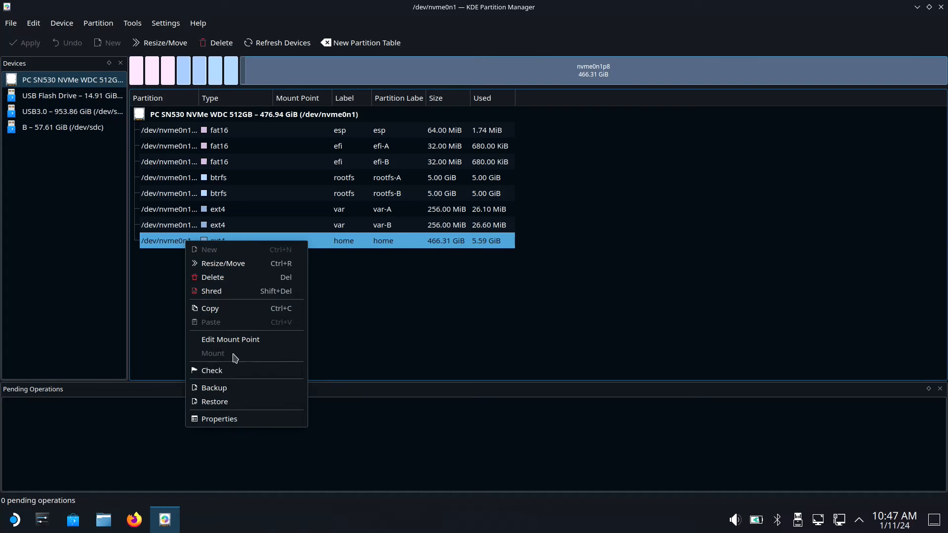
{"action": "left_click", "coordinate": [214, 401]}
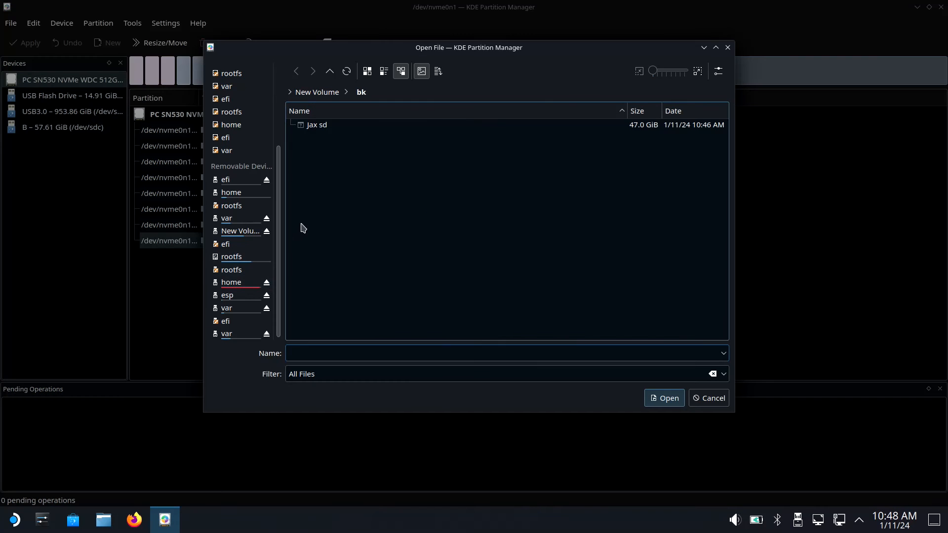
{"action": "left_click", "coordinate": [317, 124]}
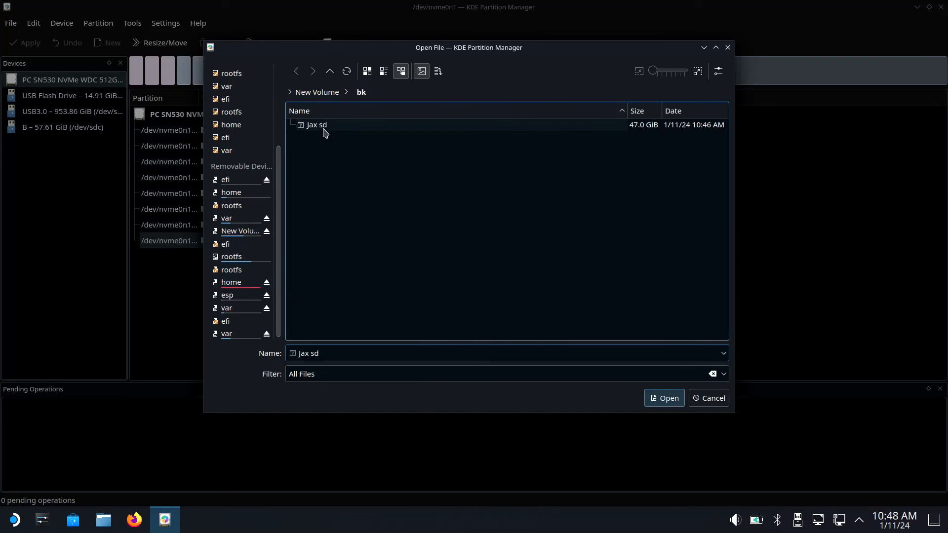
{"action": "left_click", "coordinate": [316, 125]}
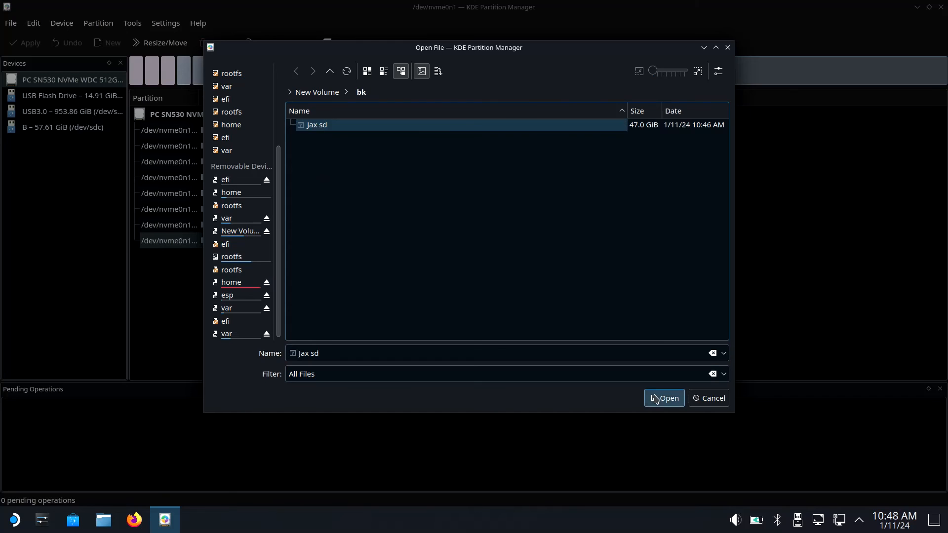
{"action": "left_click", "coordinate": [663, 398]}
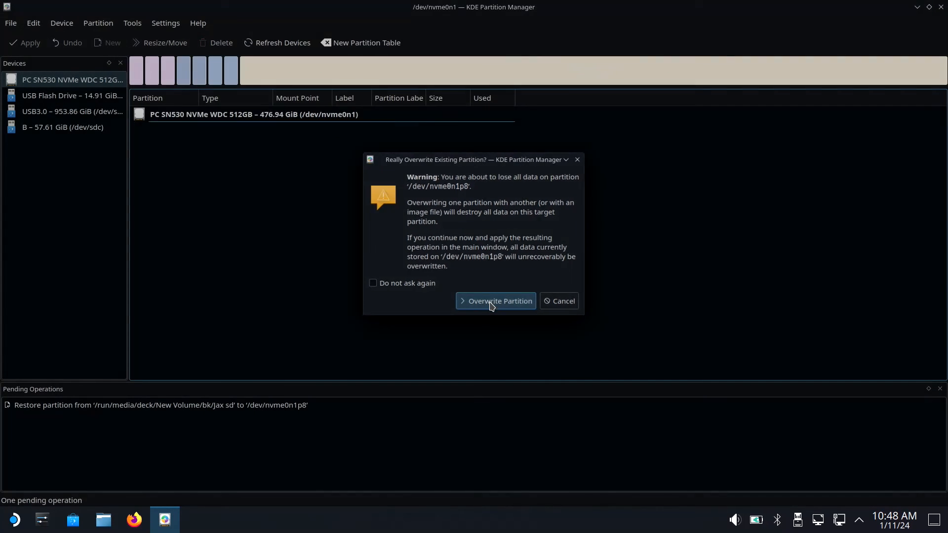
{"action": "left_click", "coordinate": [496, 301]}
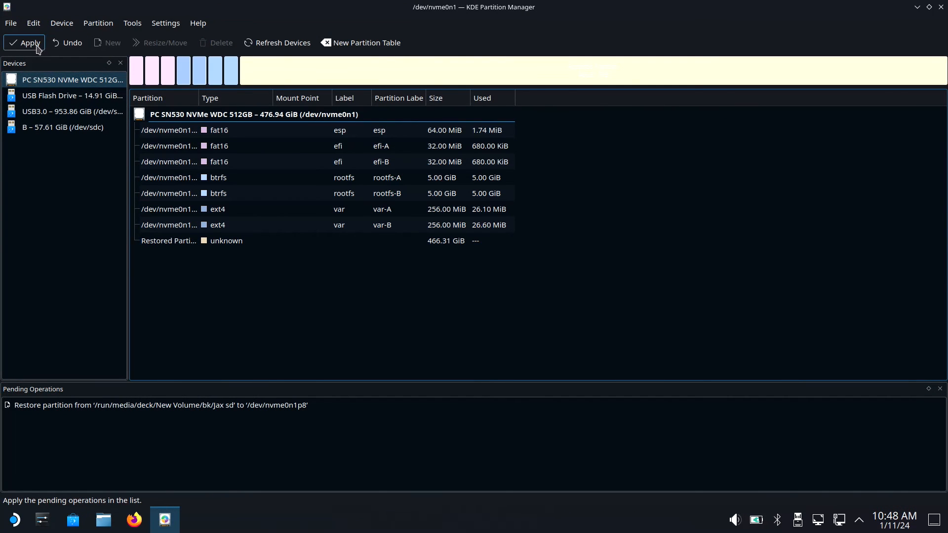
Step: Apply the pending restore operation and confirm writing it to disk
{"action": "left_click", "coordinate": [24, 43]}
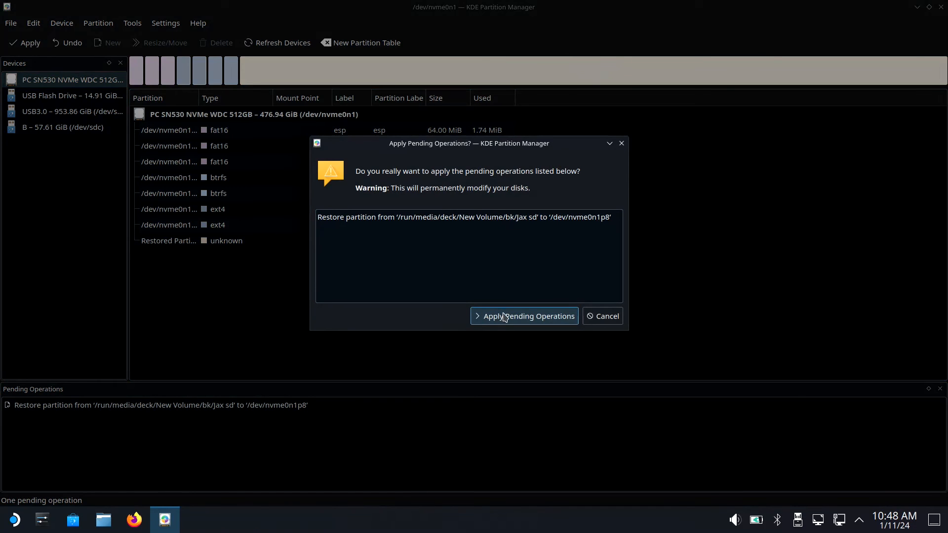
{"action": "left_click", "coordinate": [523, 315]}
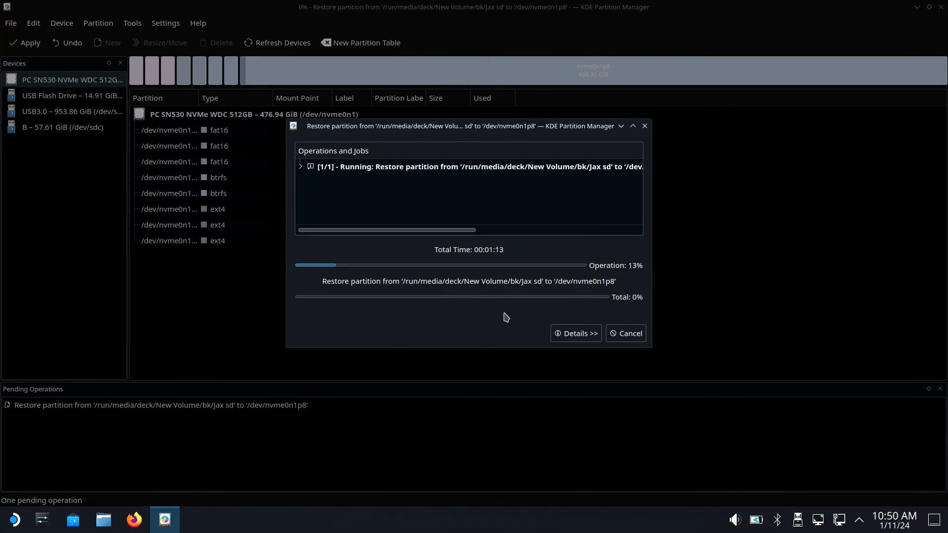